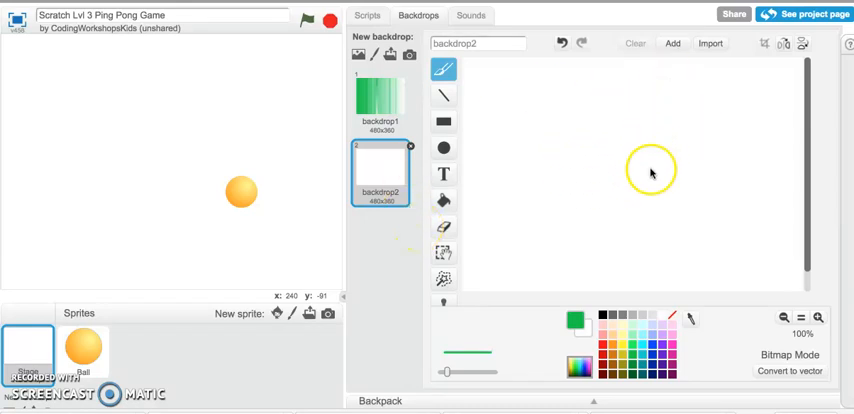
mouse_move(360, 280)
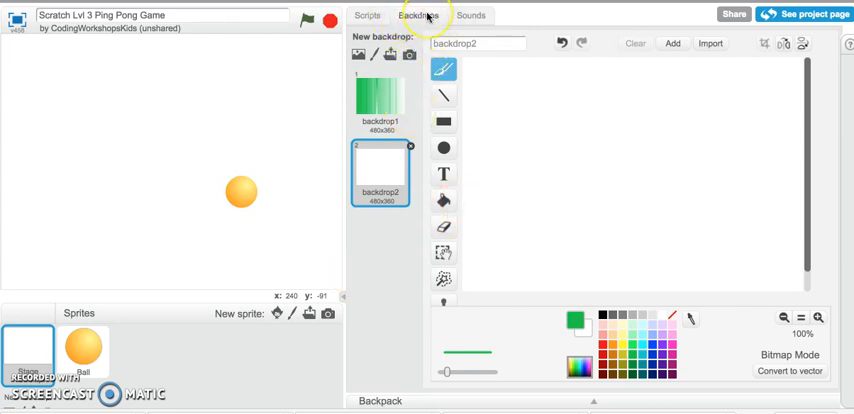
- Select backdrop2 in the paint editor and switch to the Fill with color bucket tool
left_click(80, 348)
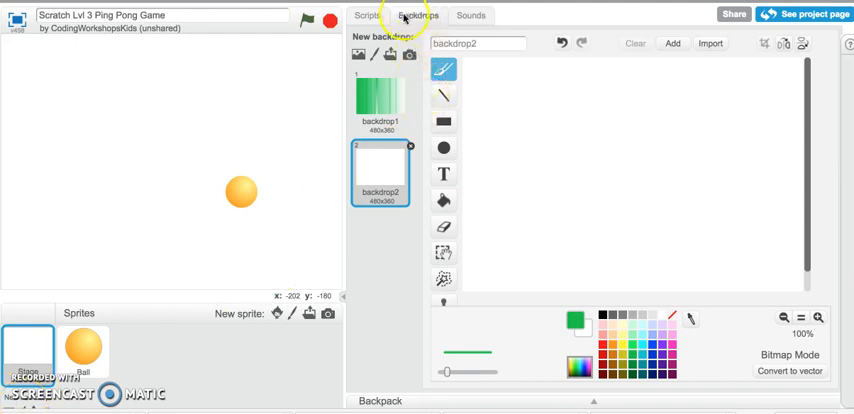
mouse_move(384, 56)
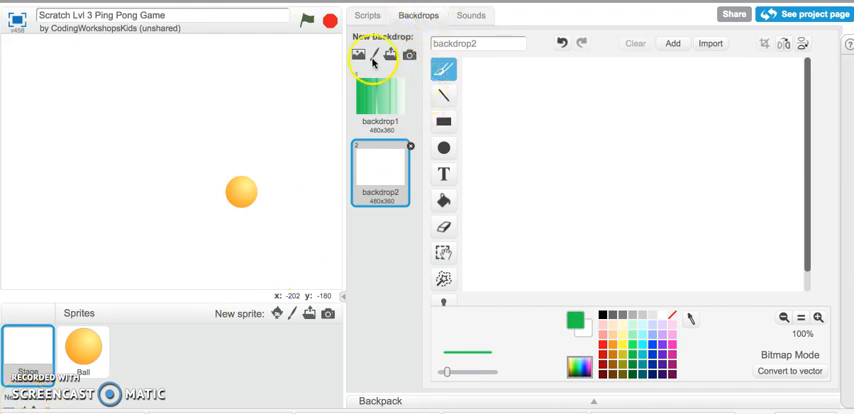
mouse_move(394, 118)
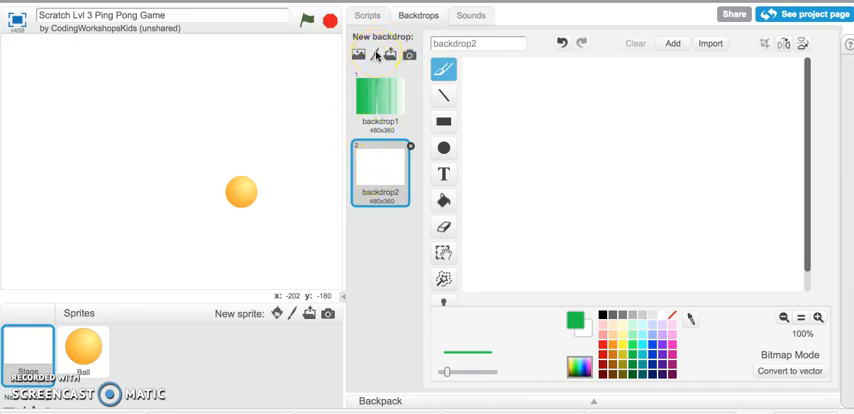
left_click(370, 54)
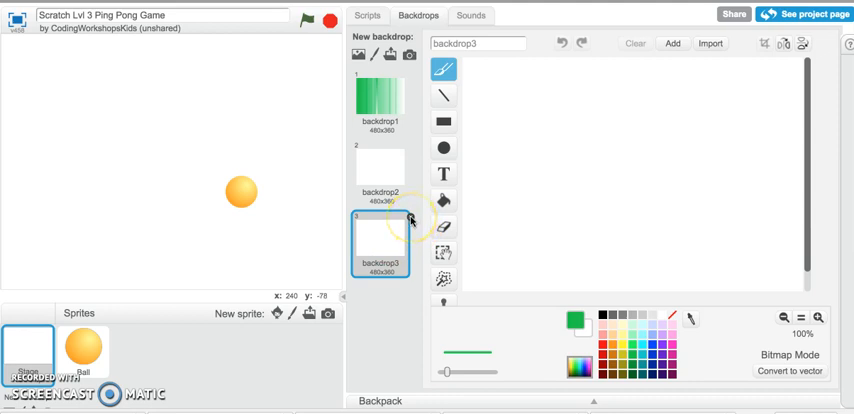
left_click(380, 180)
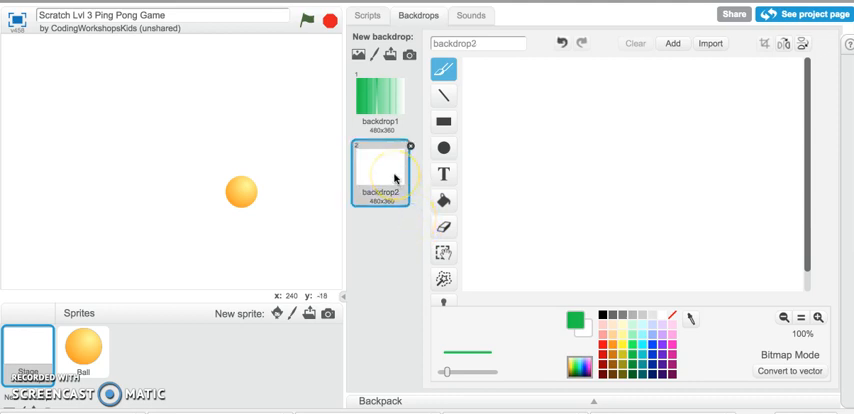
left_click(444, 200)
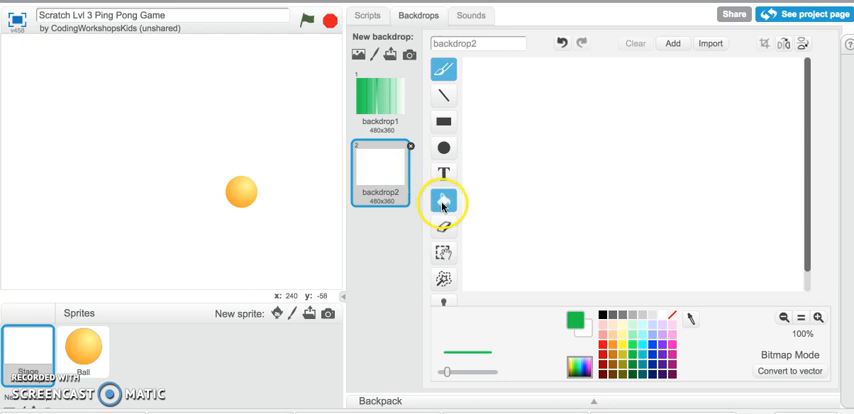
mouse_move(444, 200)
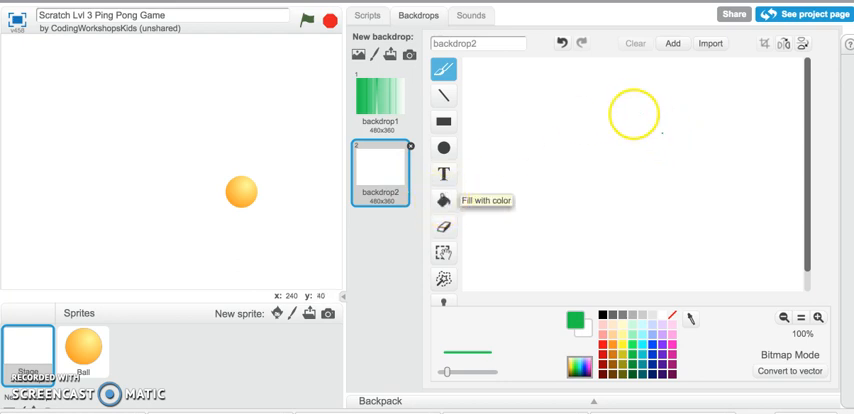
left_click_drag(634, 114, 660, 168)
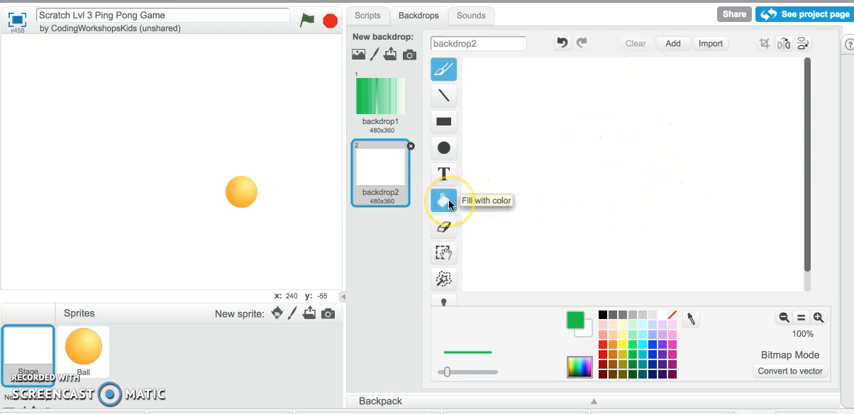
left_click(444, 200)
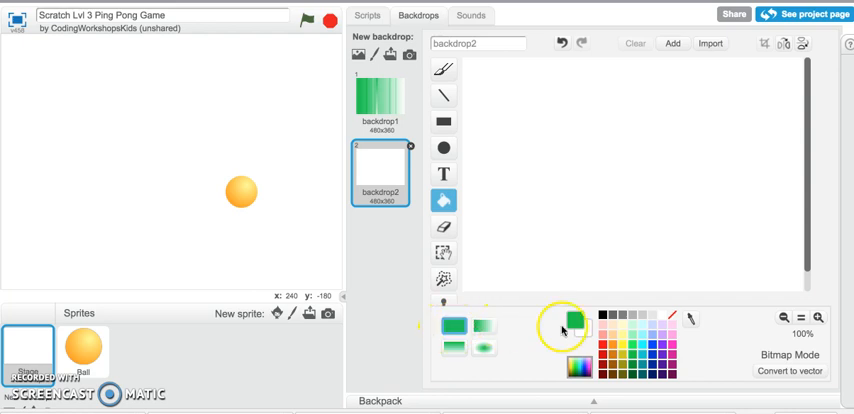
- Choose solid green and flood the empty backdrop2 canvas so the stage turns green
left_click(628, 358)
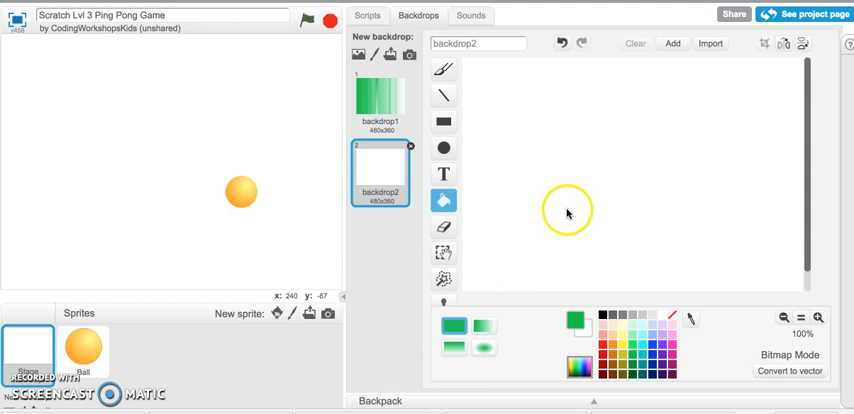
mouse_move(658, 188)
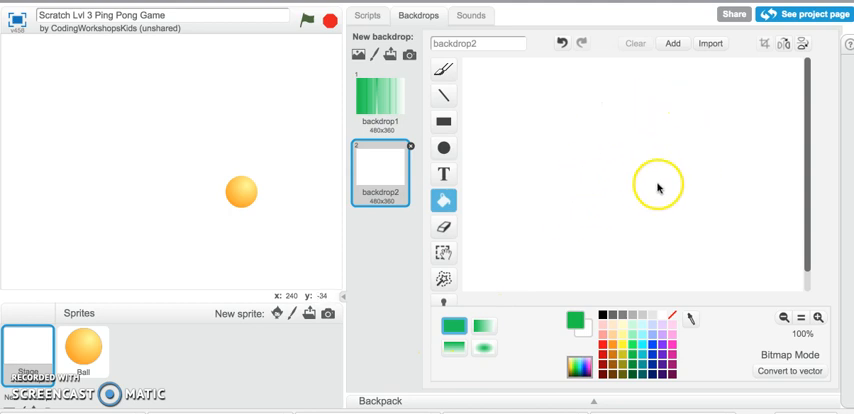
left_click(644, 188)
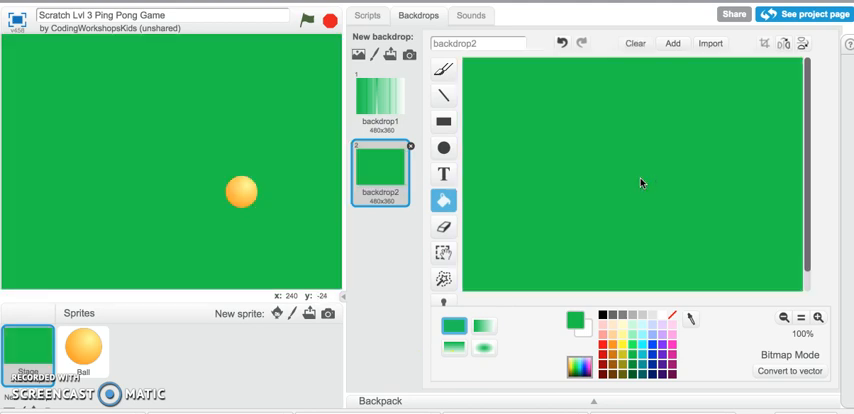